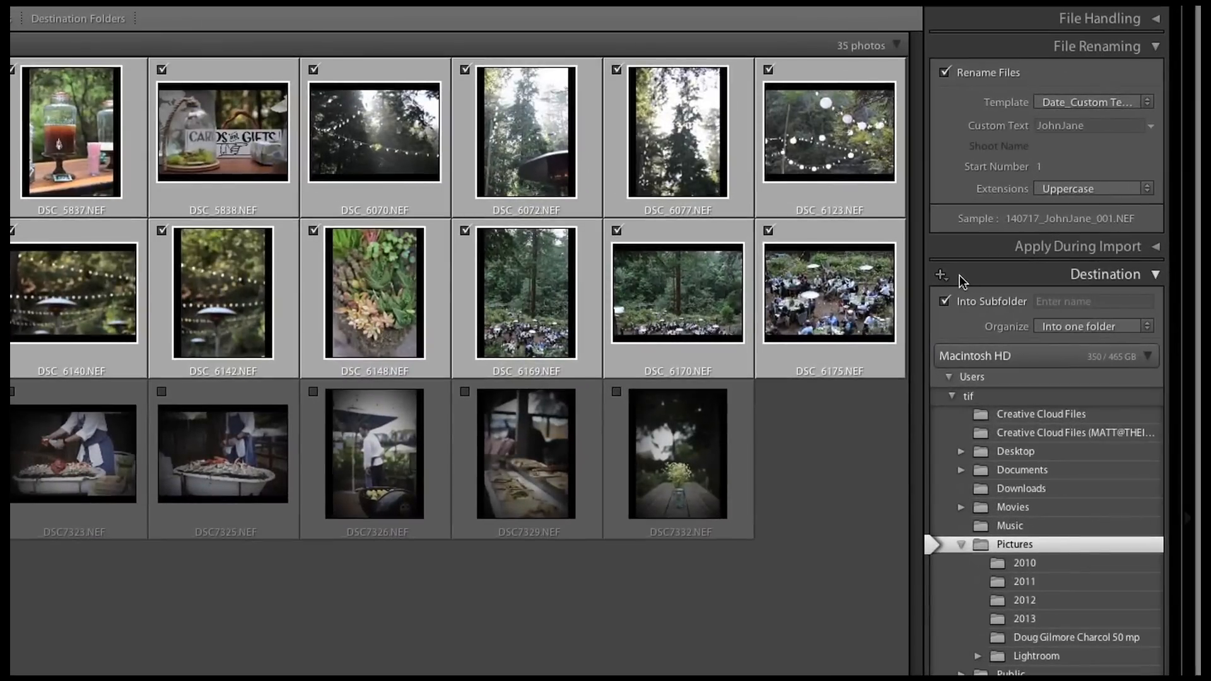
Start a Create New Folder dialog from the Destination panel, browsing Pictures
left_click(941, 274)
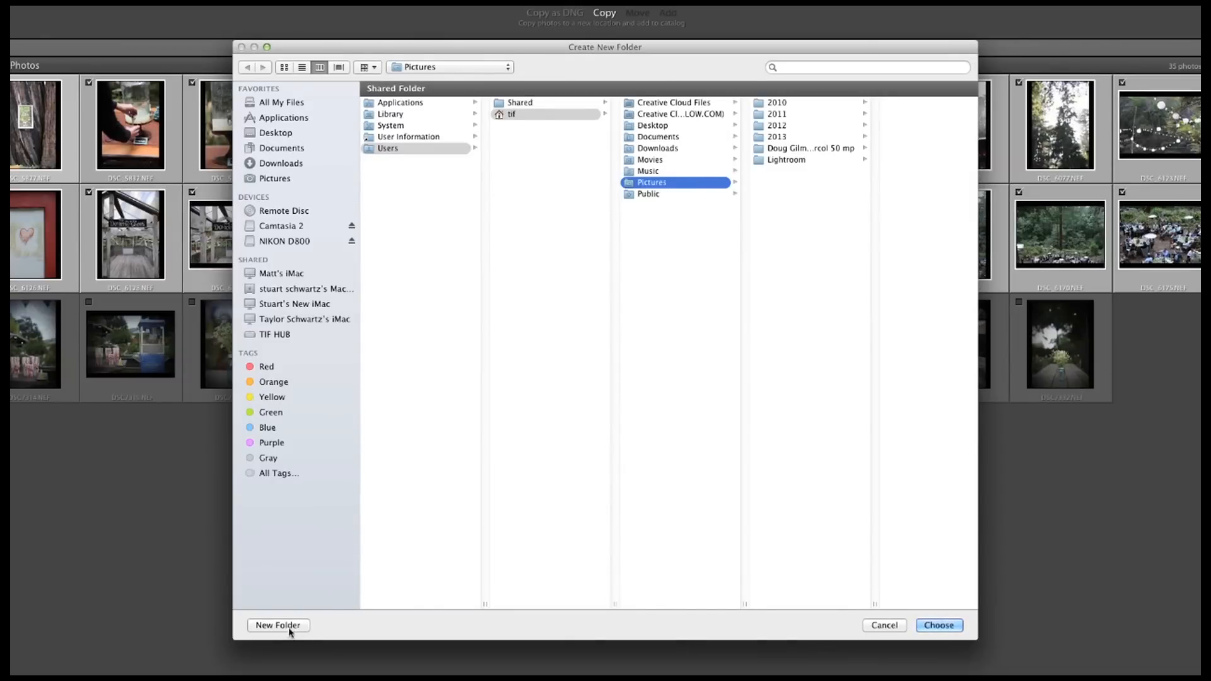
Create a new folder named 2014 inside Pictures, next to the 2010–2013 folders
left_click(277, 625)
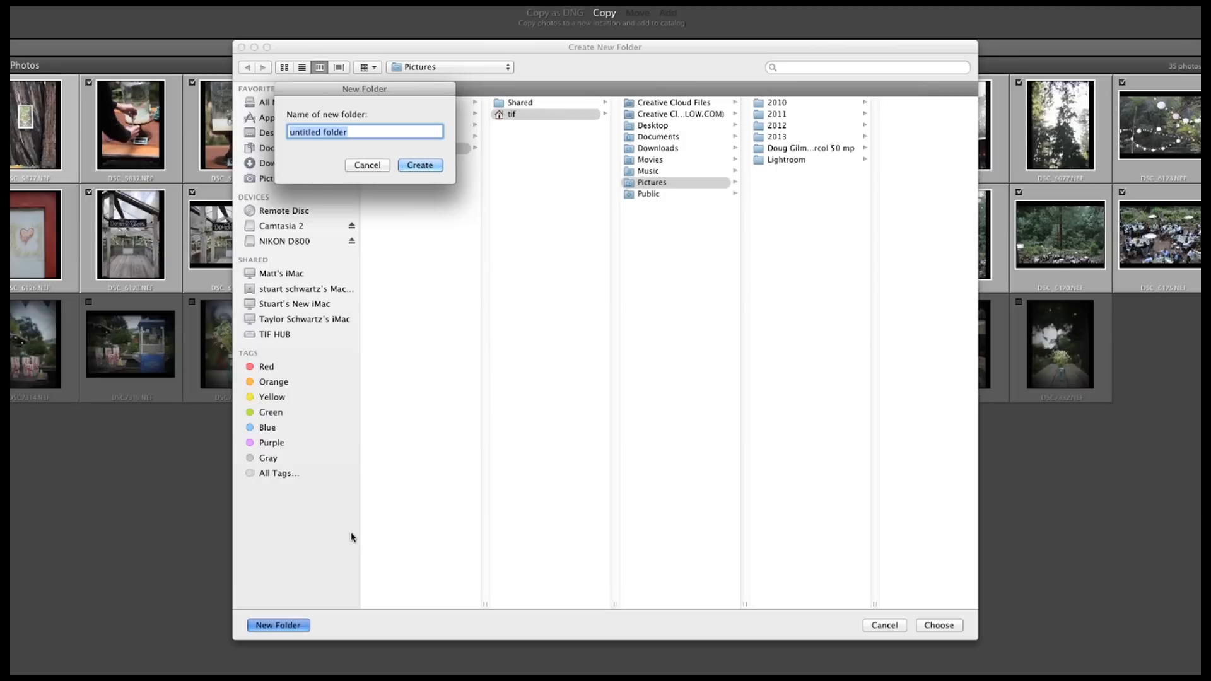
type("2014")
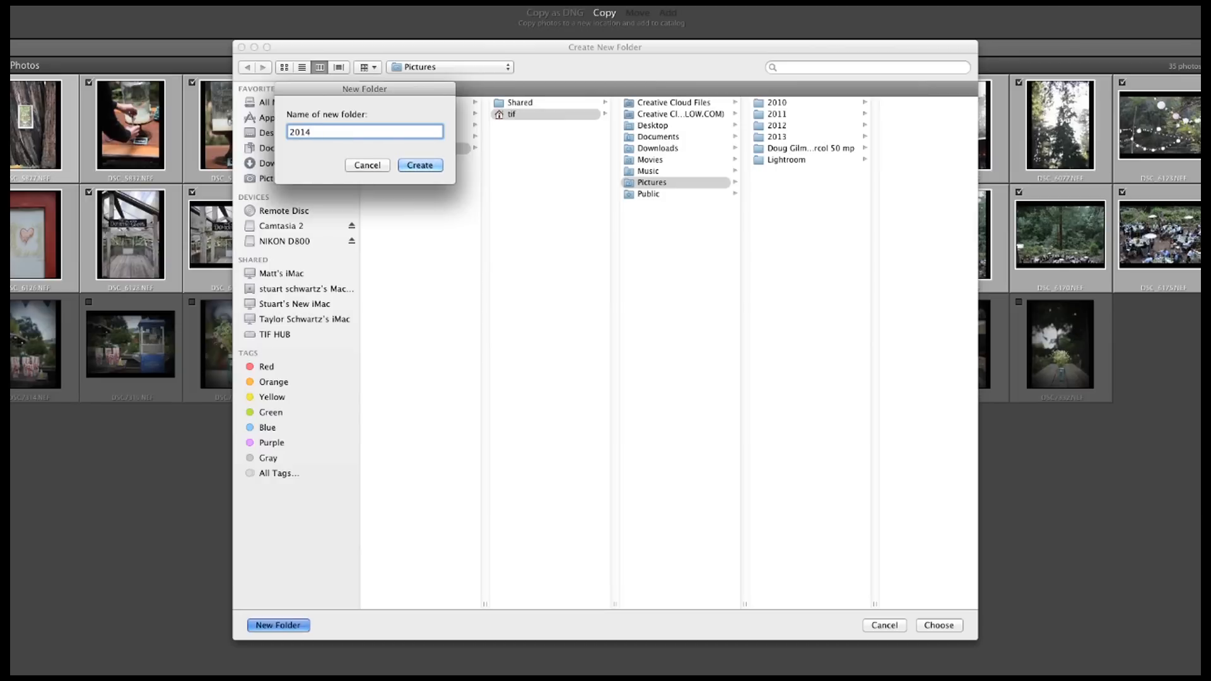
left_click(418, 164)
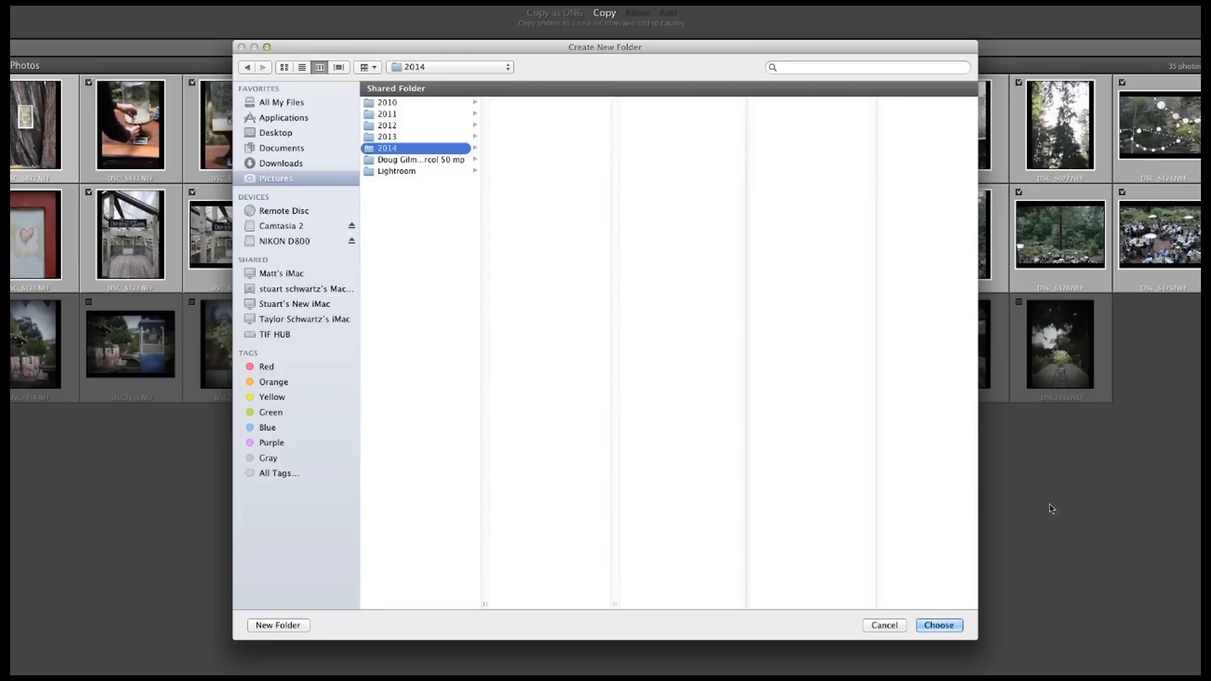